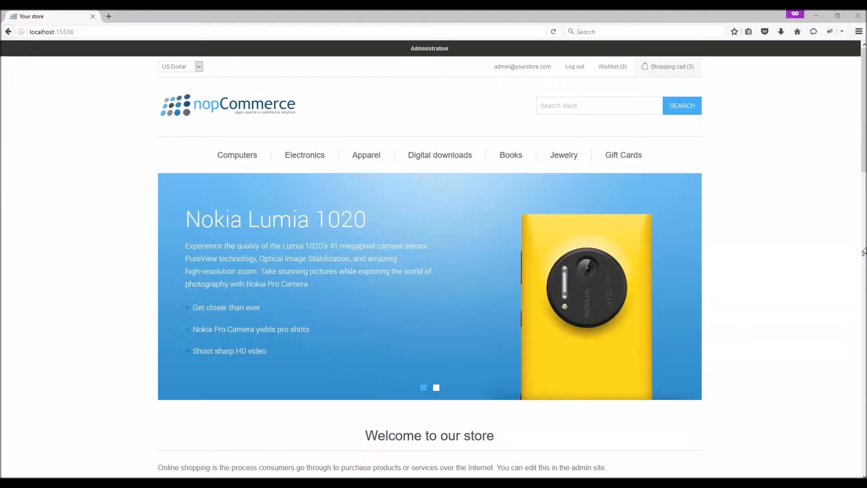
Go to Catalog > Attributes > Checkout attributes in the admin sidebar
left_click(436, 387)
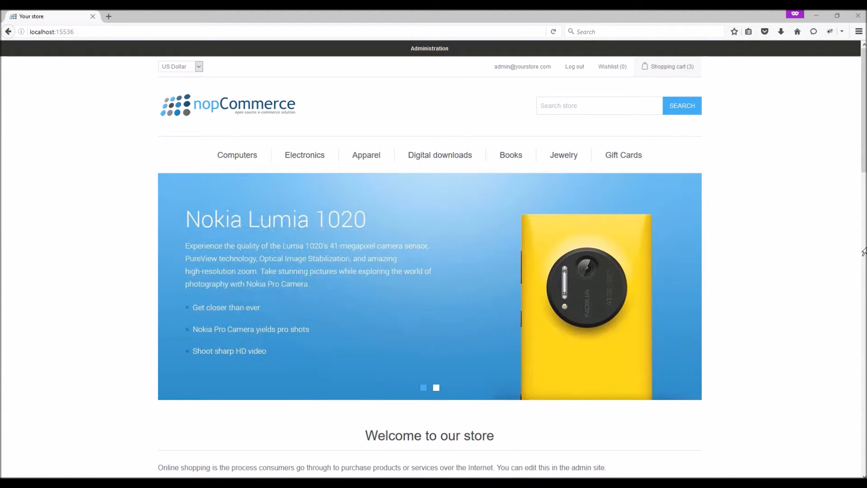
left_click(436, 387)
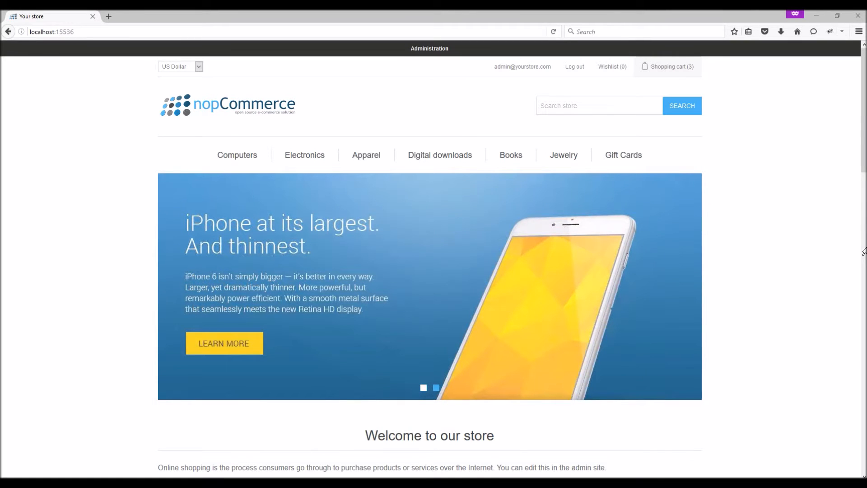
left_click(436, 387)
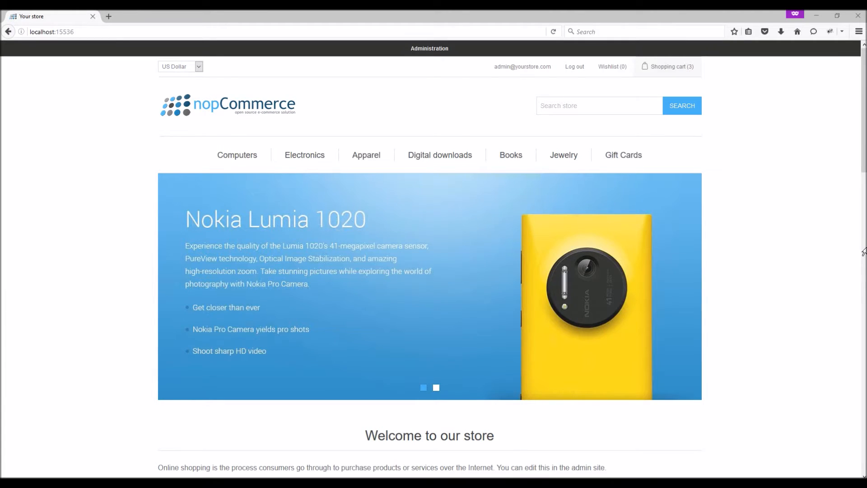
left_click(436, 387)
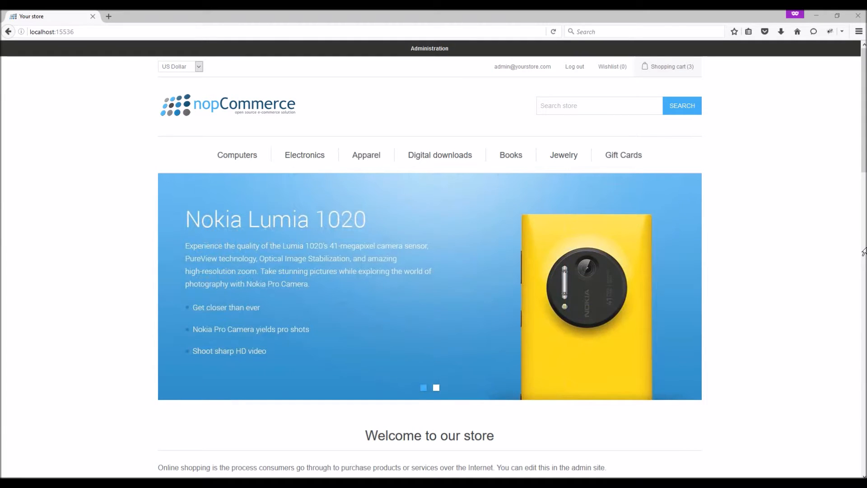
left_click(436, 387)
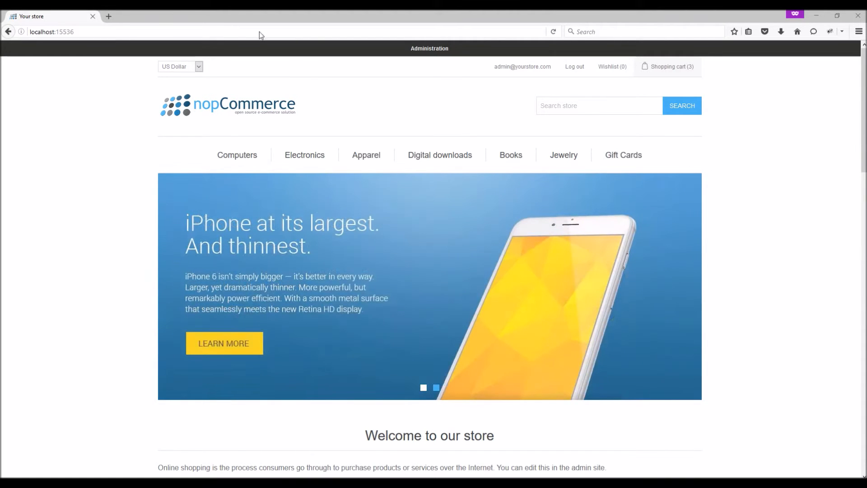
left_click(430, 49)
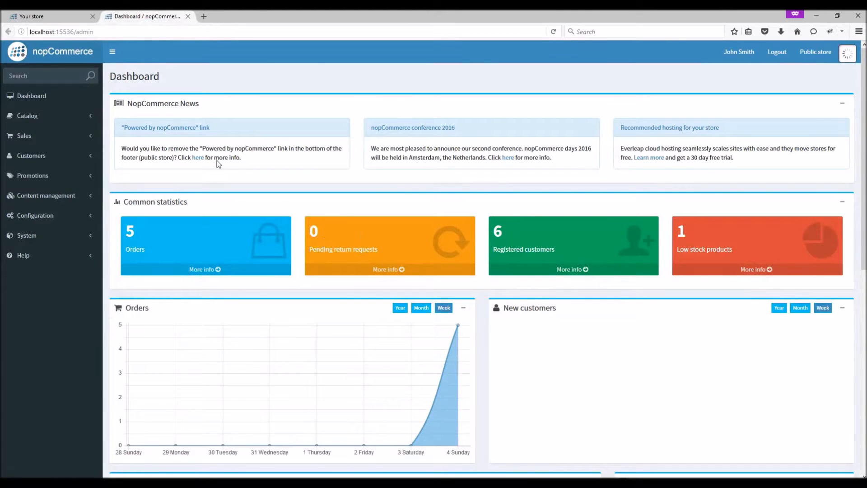
left_click(28, 116)
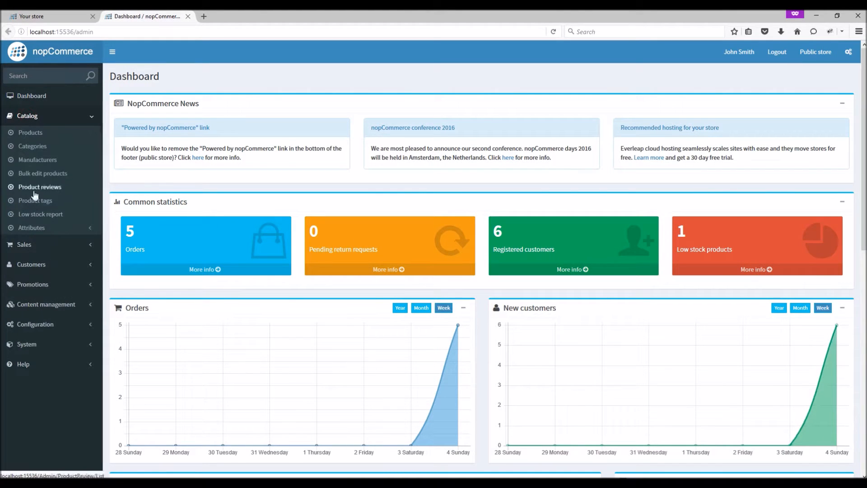
left_click(31, 227)
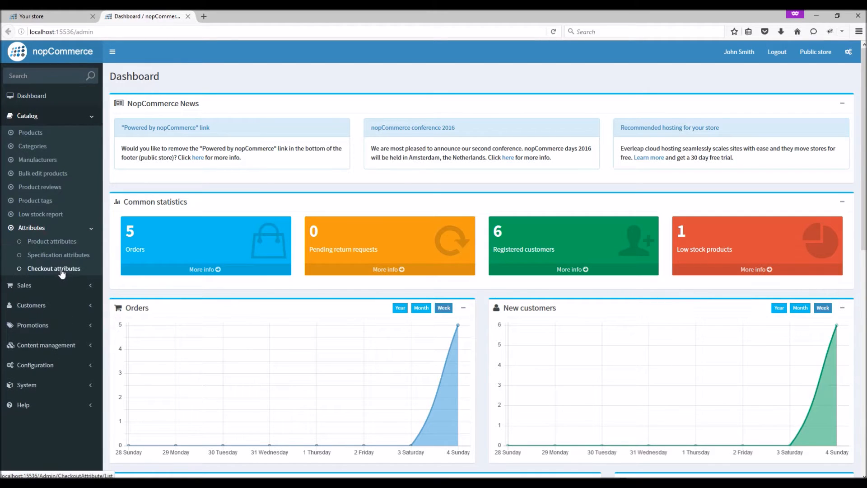
left_click(54, 268)
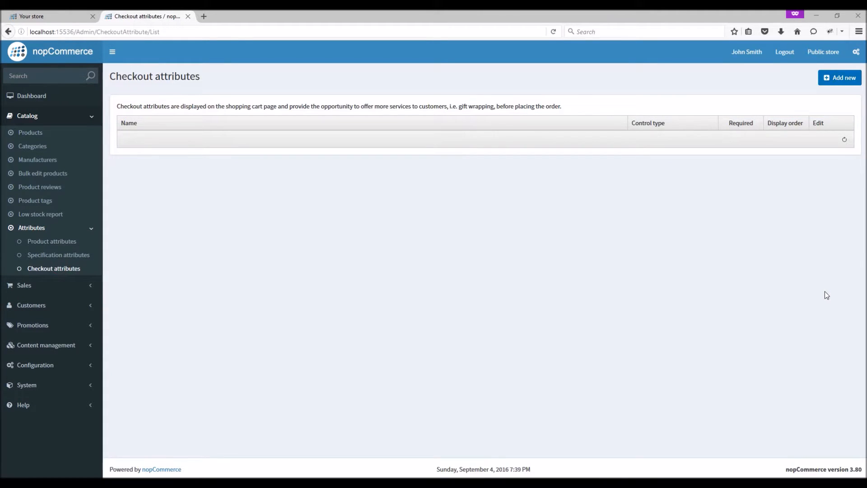
mouse_move(707, 239)
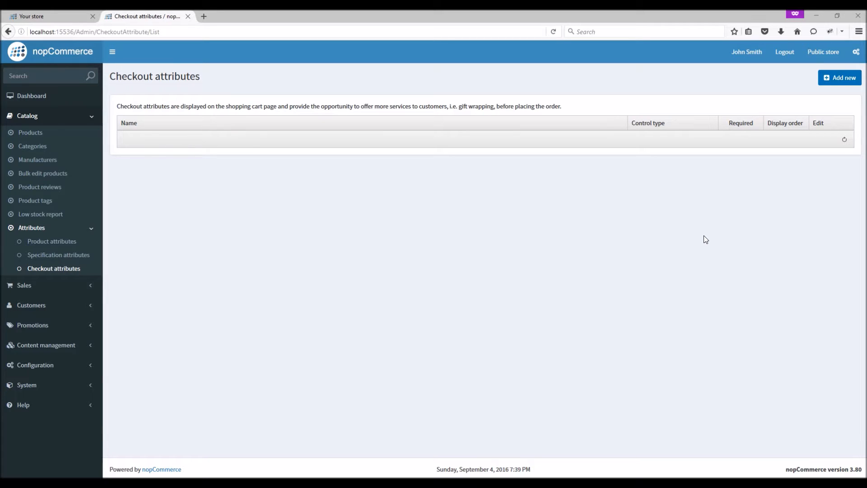
mouse_move(840, 77)
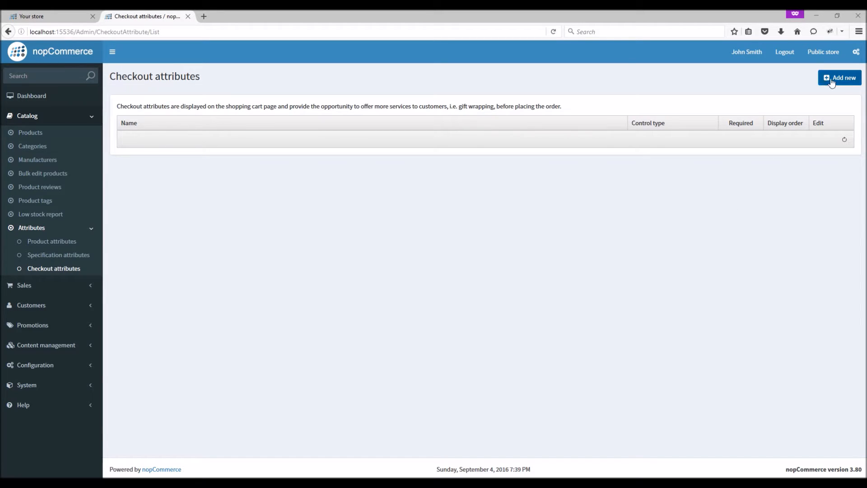
Start a new checkout attribute named 'Do you need gift-wrapping?'
left_click(840, 77)
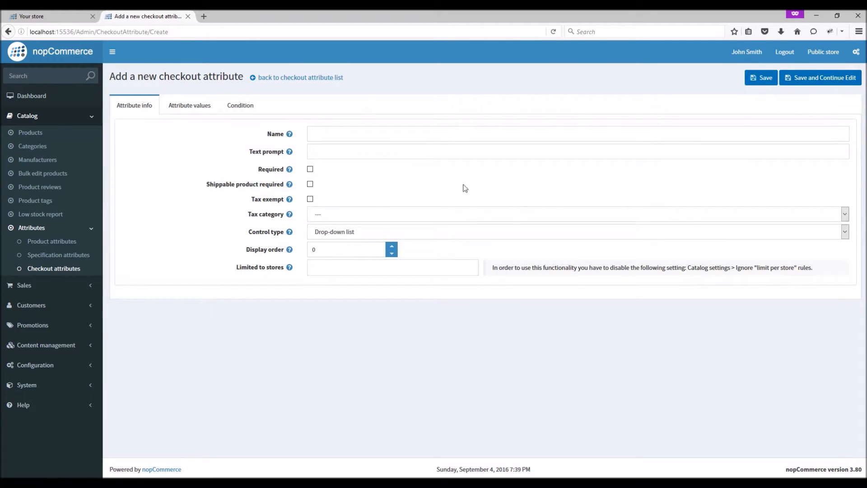
left_click(553, 133)
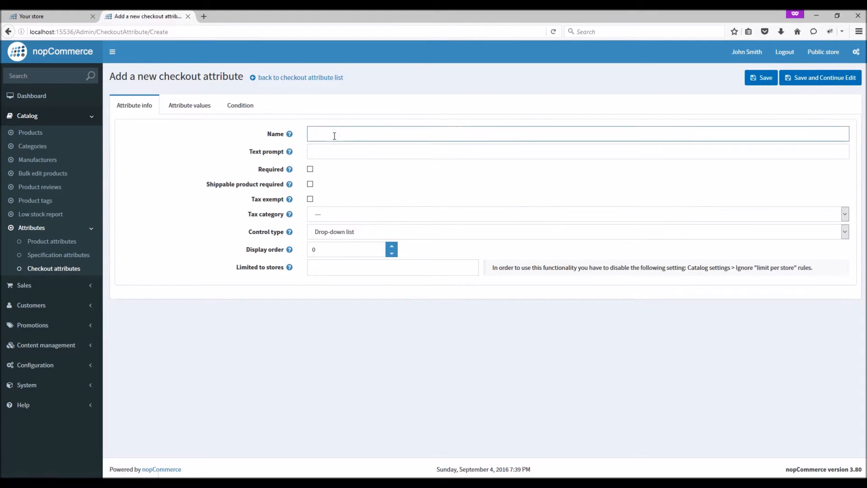
type("dO YOU NEED")
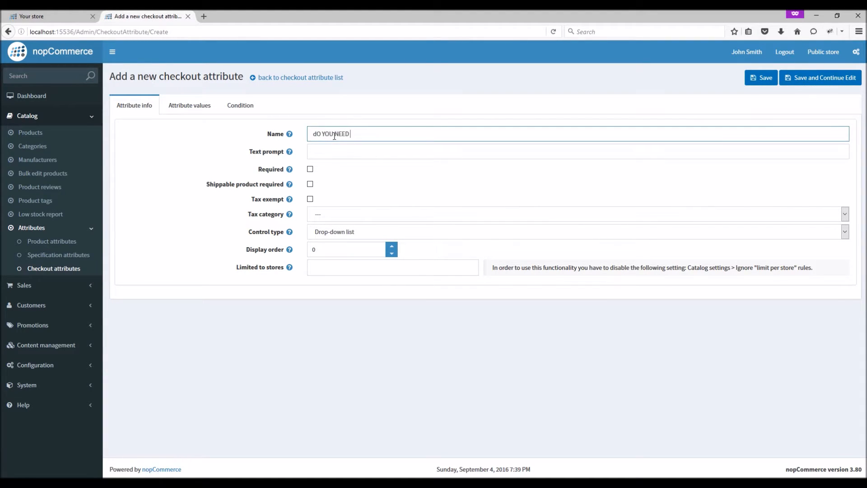
type("GIFT-WRAPPING")
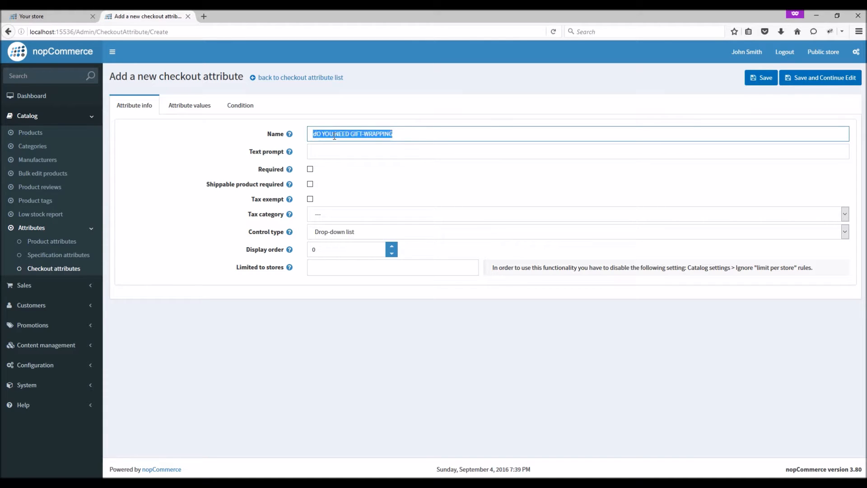
type("Do you need")
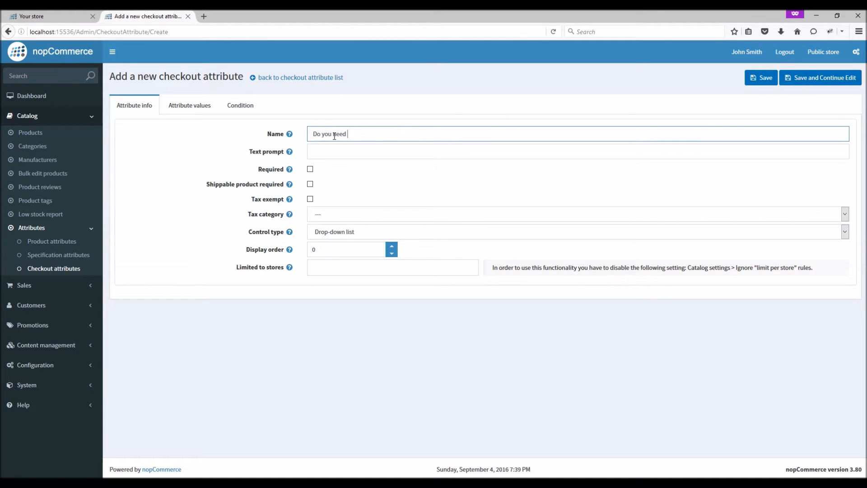
type("gift-wrapping?")
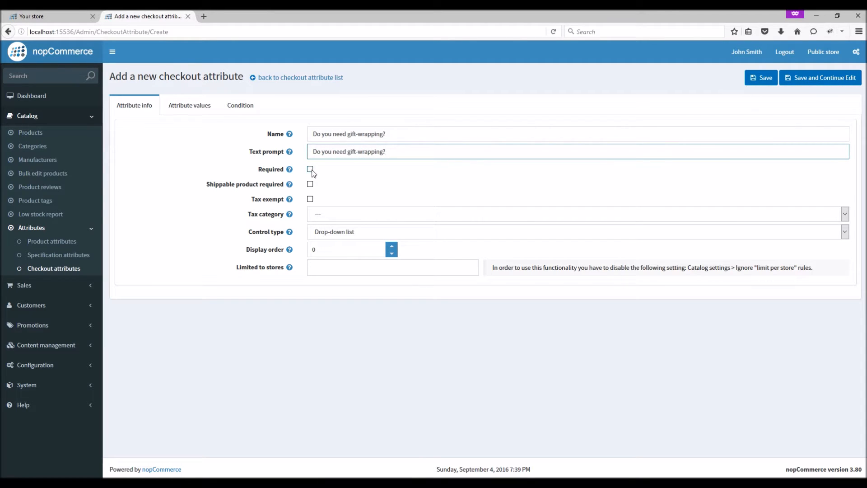
Mark it required for shippable products with display order 1, and save
left_click(310, 169)
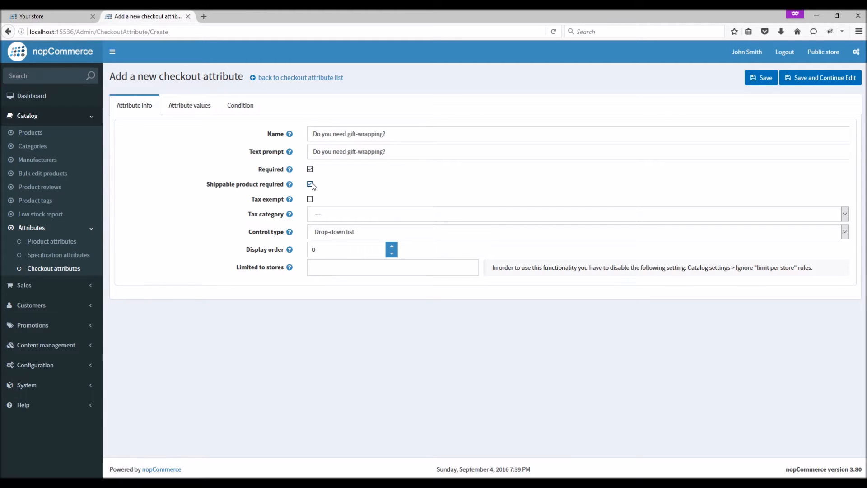
left_click(310, 184)
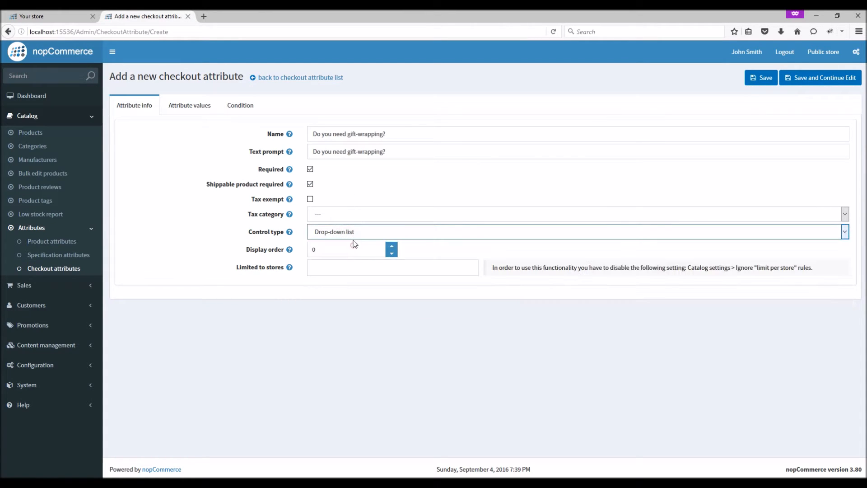
left_click(391, 246)
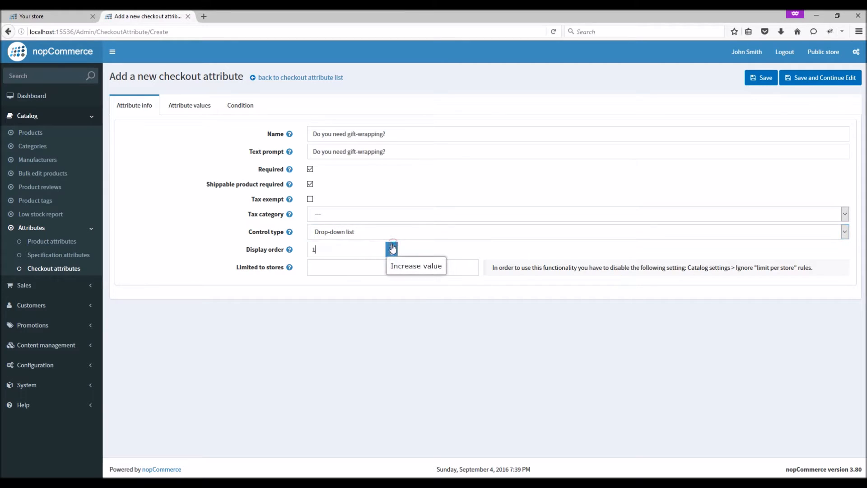
left_click(761, 78)
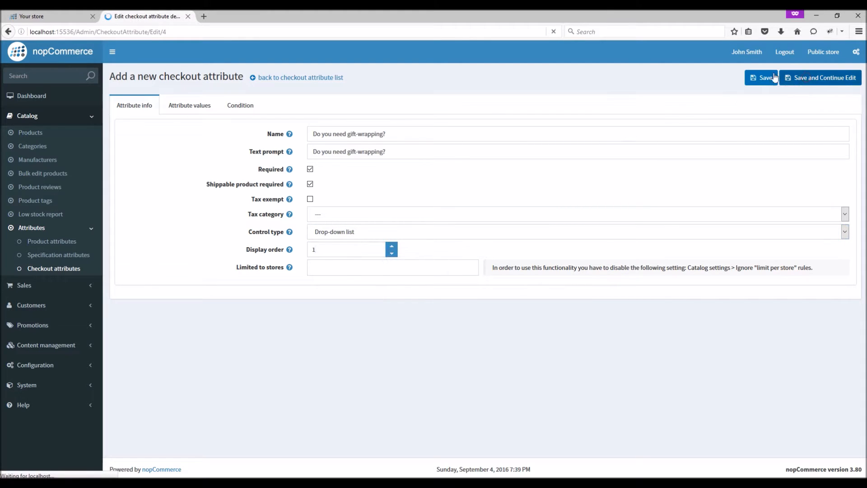
left_click(765, 77)
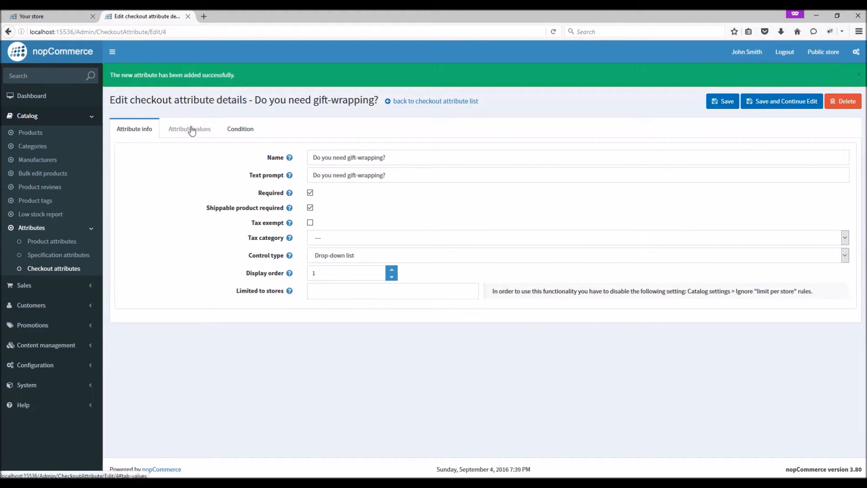
Add the attribute value 'No' as the pre-selected option
left_click(190, 129)
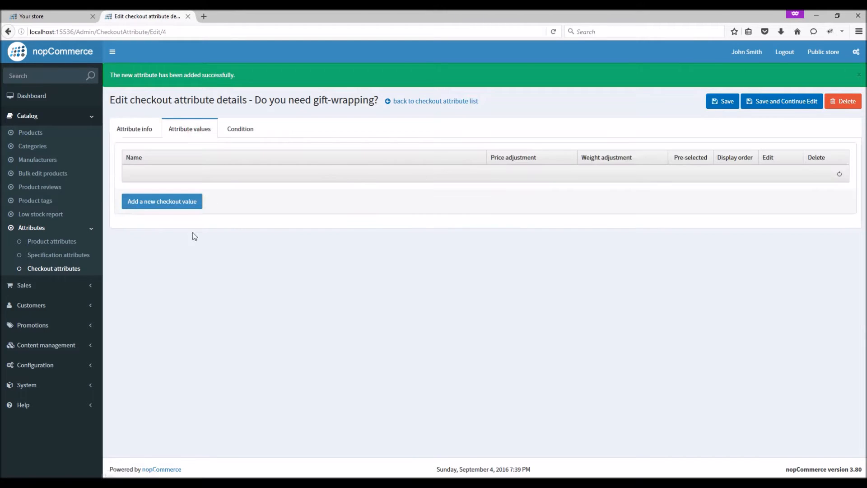
left_click(162, 201)
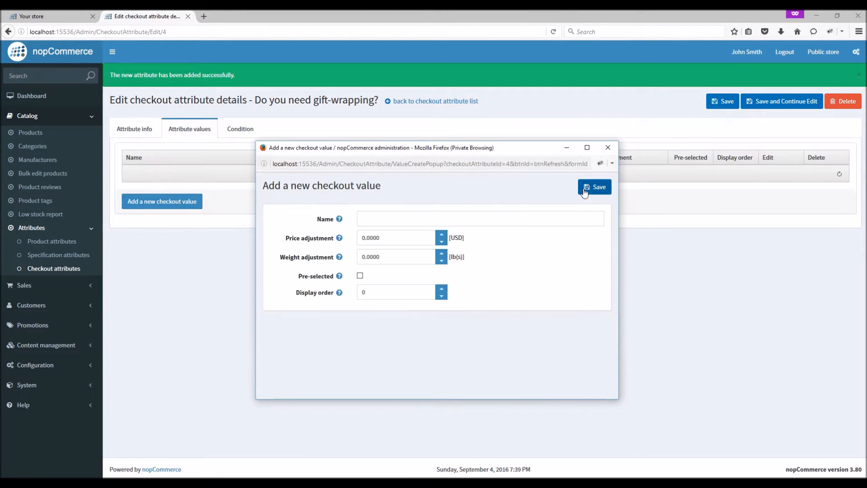
type("No")
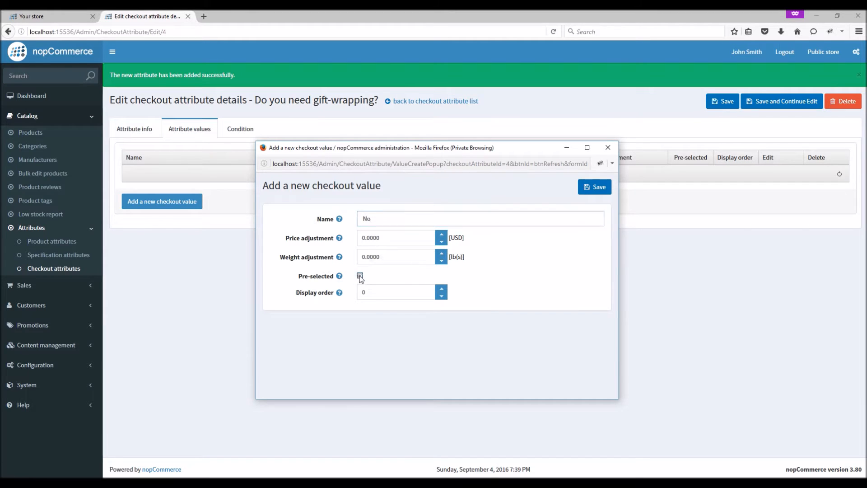
left_click(360, 276)
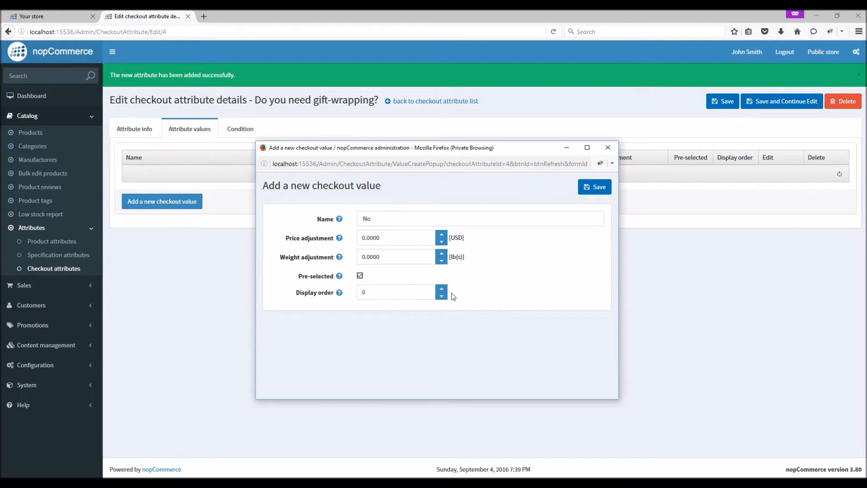
left_click(594, 187)
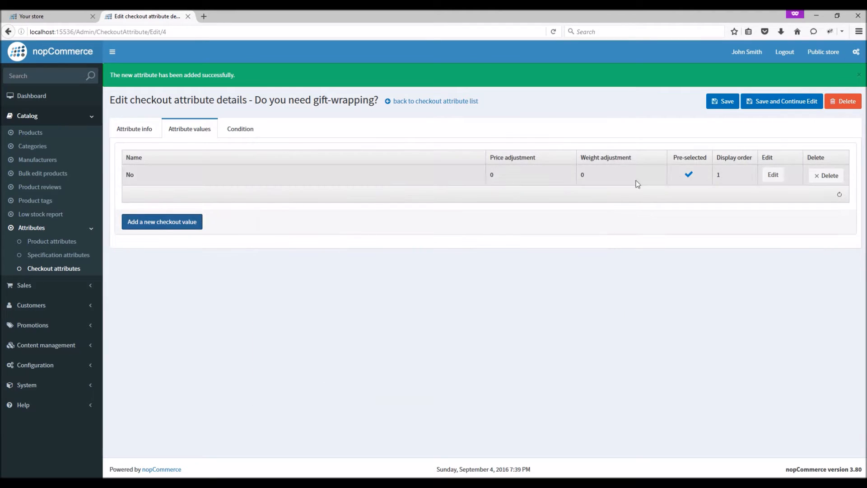
Add the value 'Yes' with a price adjustment of 10 and display order 2
left_click(162, 222)
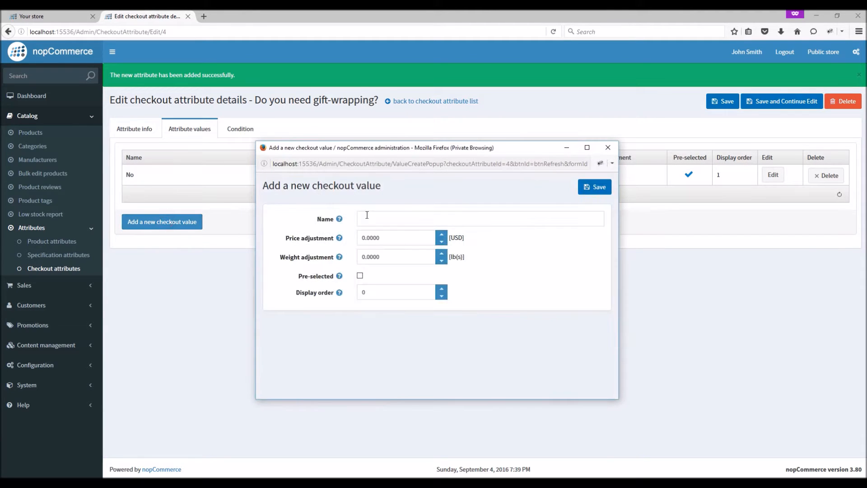
type("Yes")
type("10")
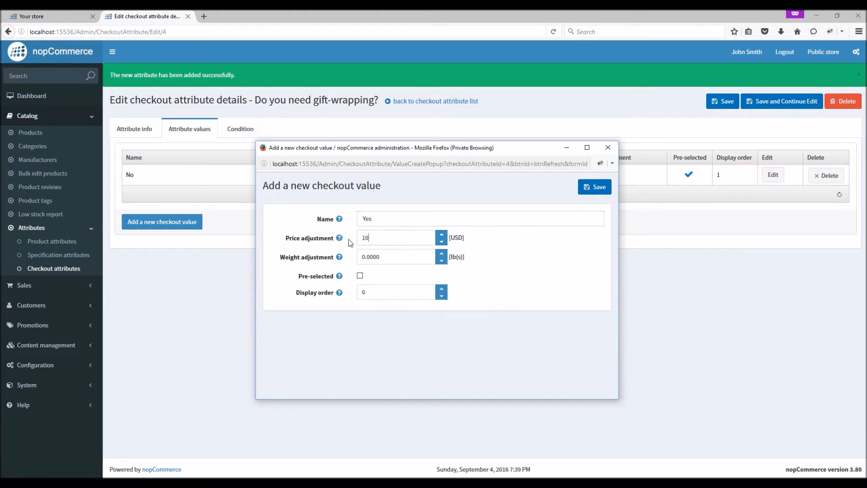
mouse_move(456, 291)
type("2")
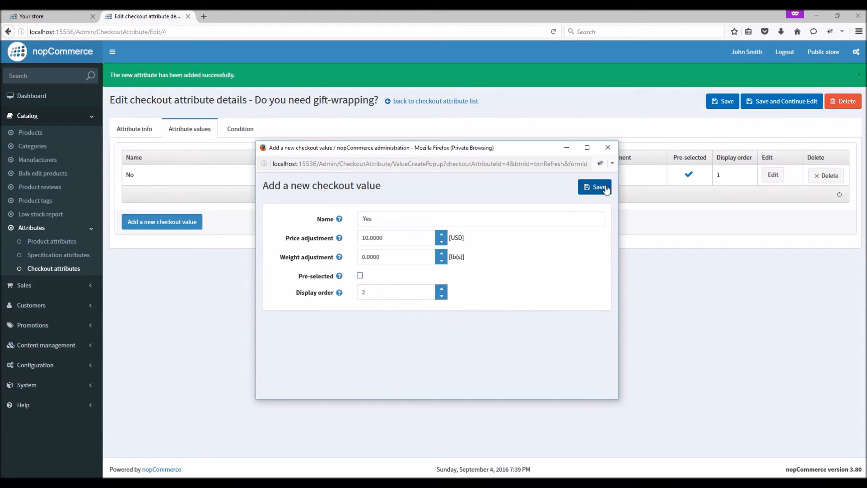
left_click(595, 187)
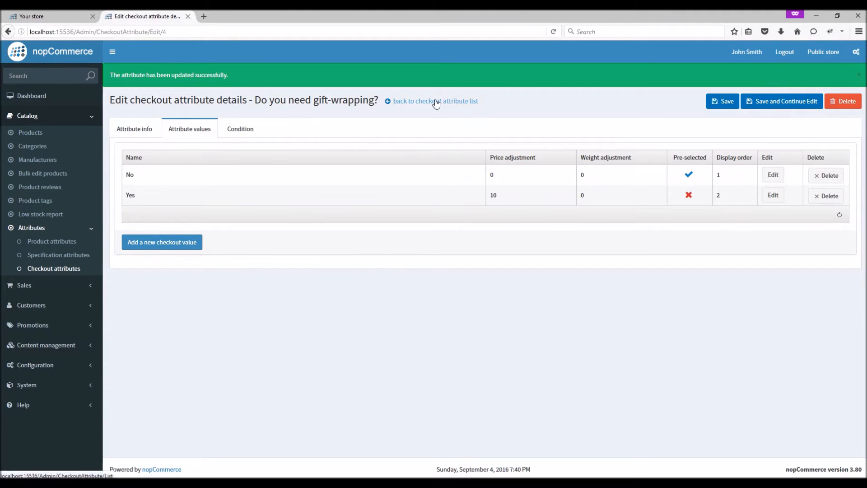
Back at the attribute list, start a new attribute named 'Gift Message'
left_click(431, 100)
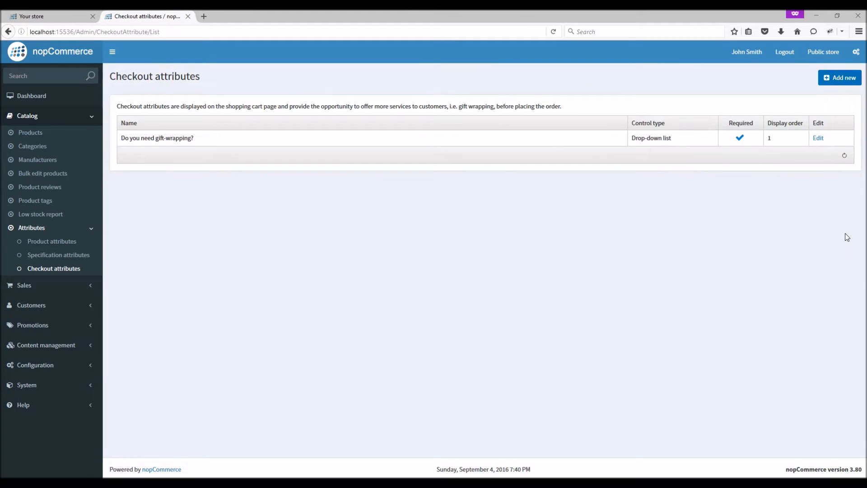
mouse_move(576, 281)
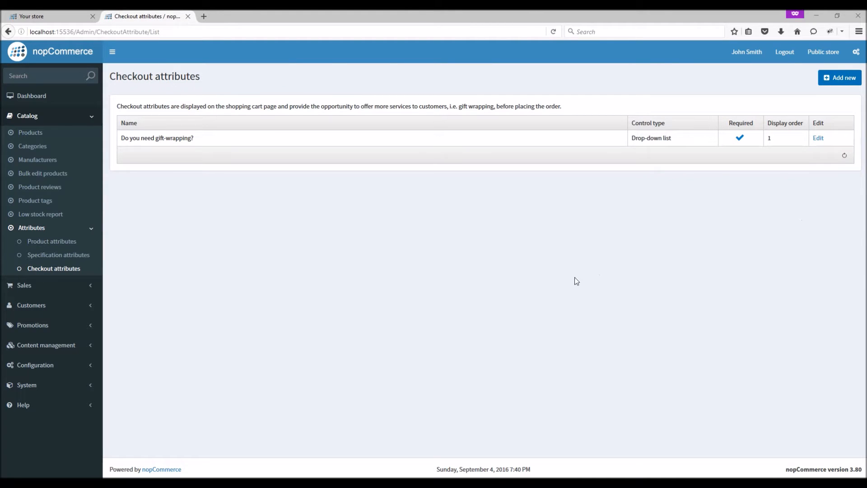
left_click(840, 77)
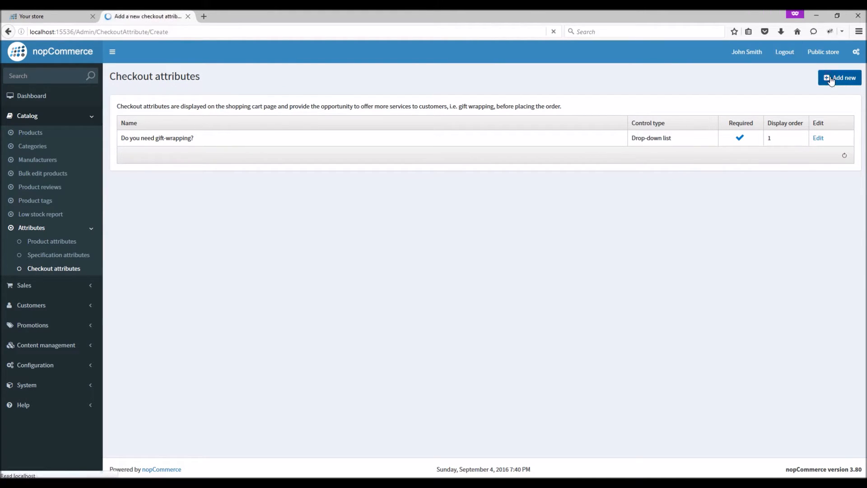
left_click(840, 77)
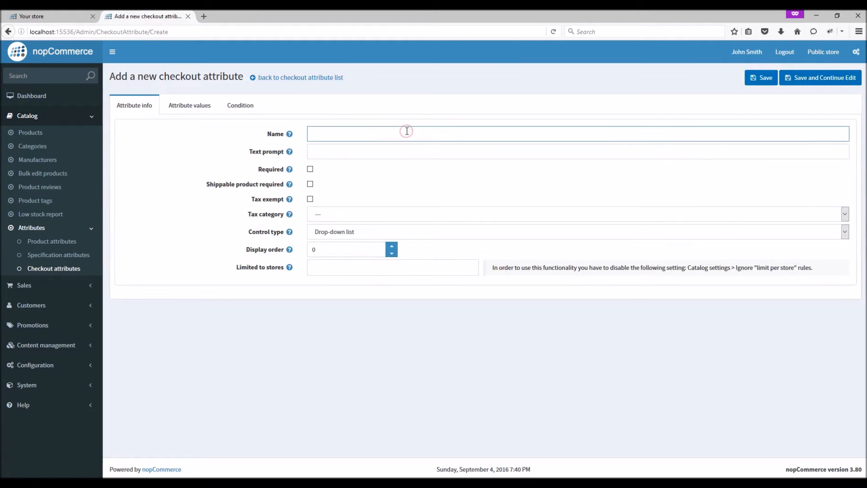
type("Gift Me")
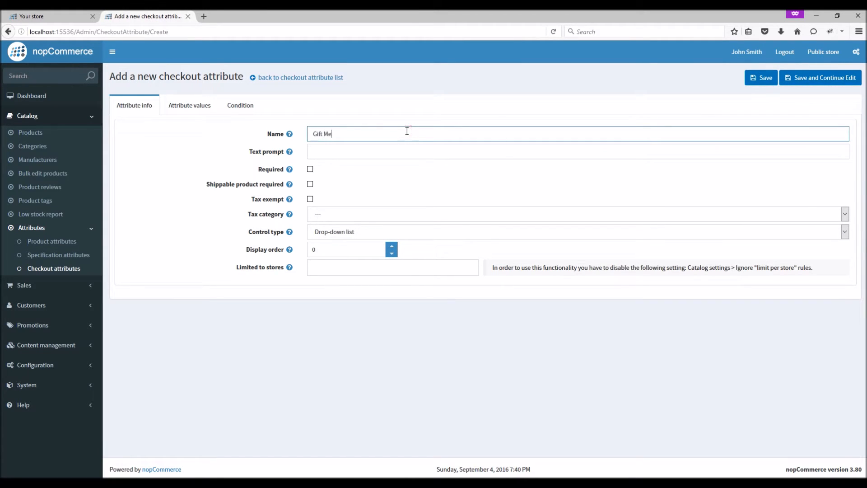
type("ssage")
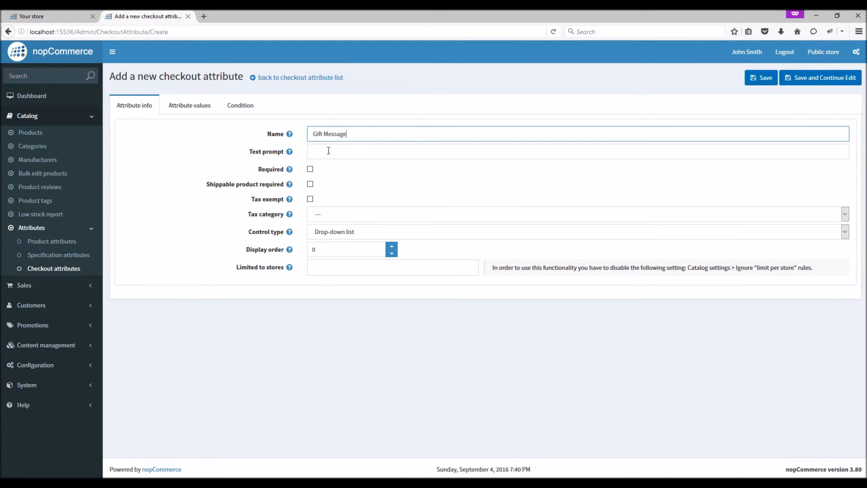
Enter the text prompt 'Would you like to add a message?'
type("Wou")
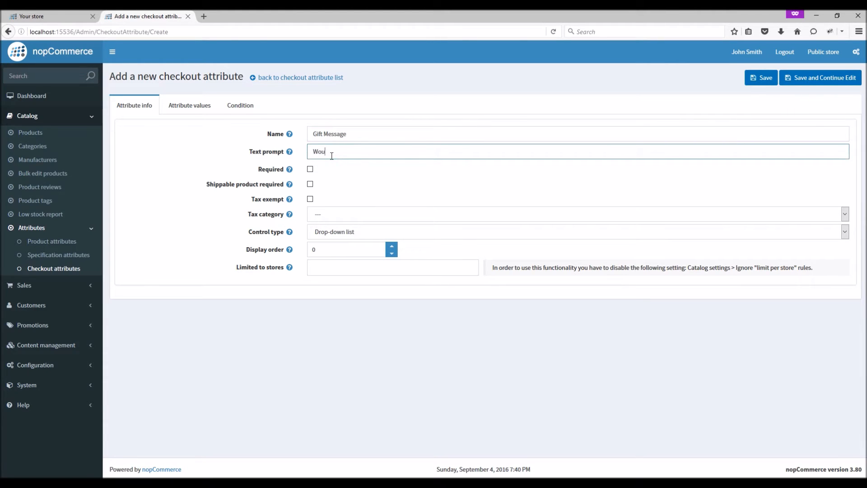
type("ld you like")
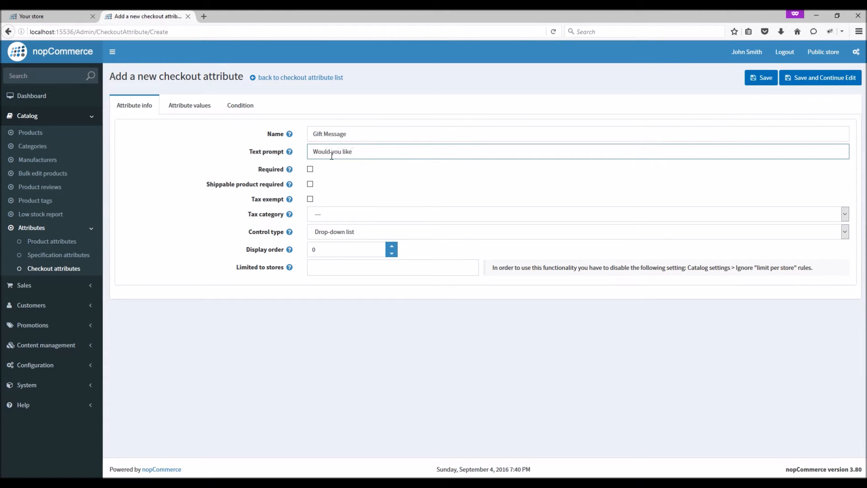
type("to ad")
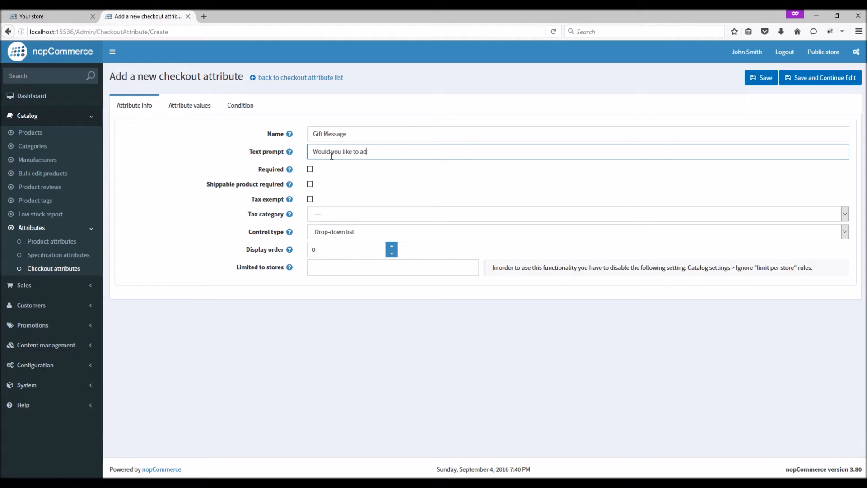
type("d a")
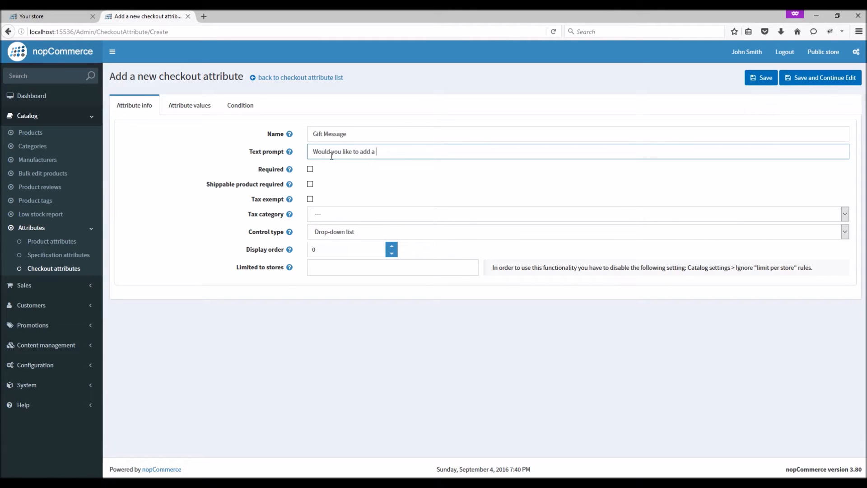
type("message")
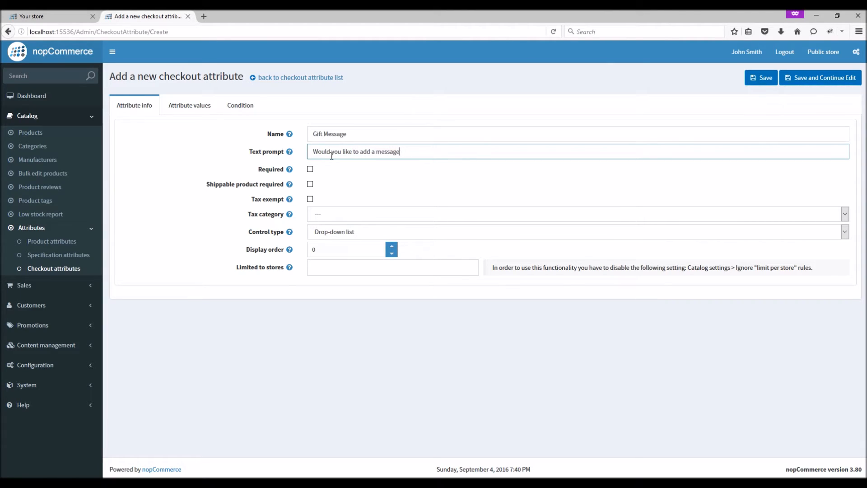
type("?")
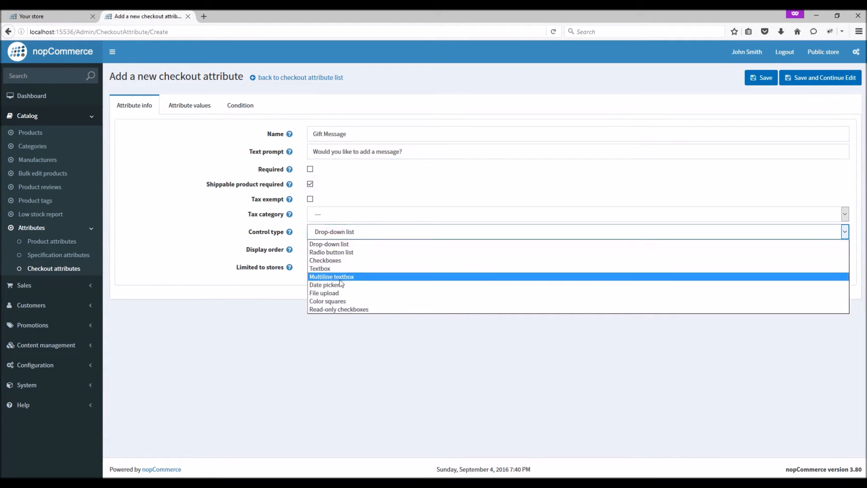
Make Gift Message a multiline textbox, length 10–300, default 'Enter your message here', and save
left_click(331, 277)
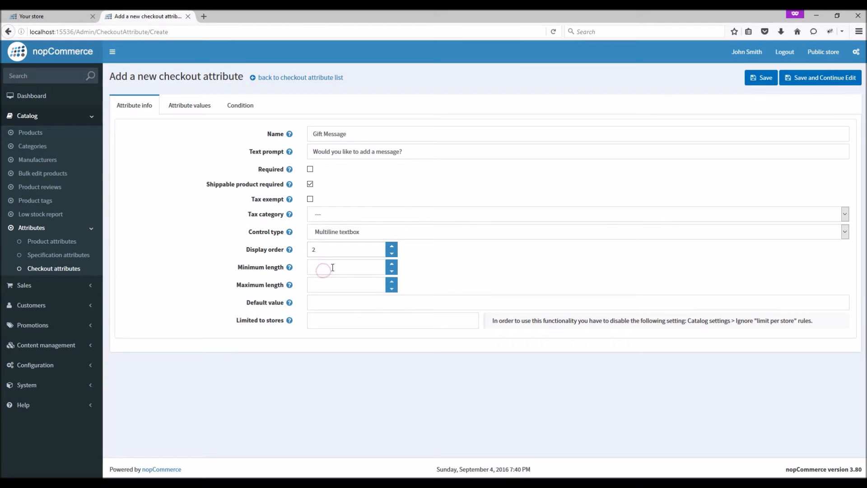
type("10")
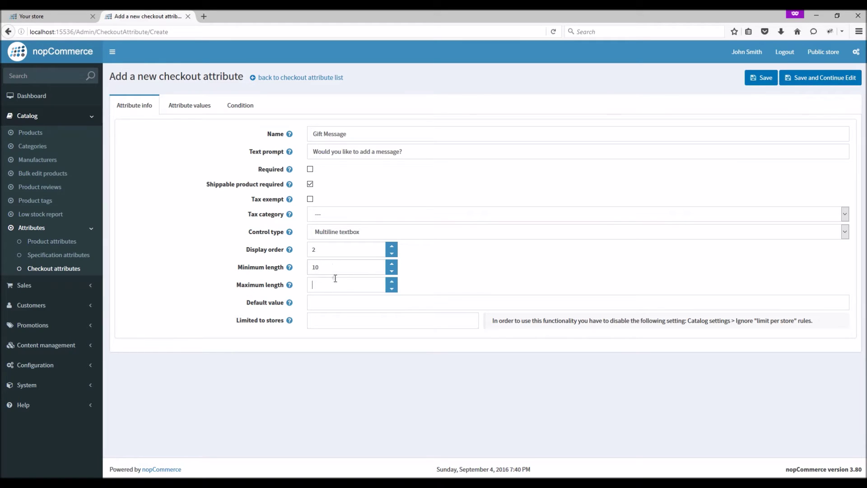
type("300")
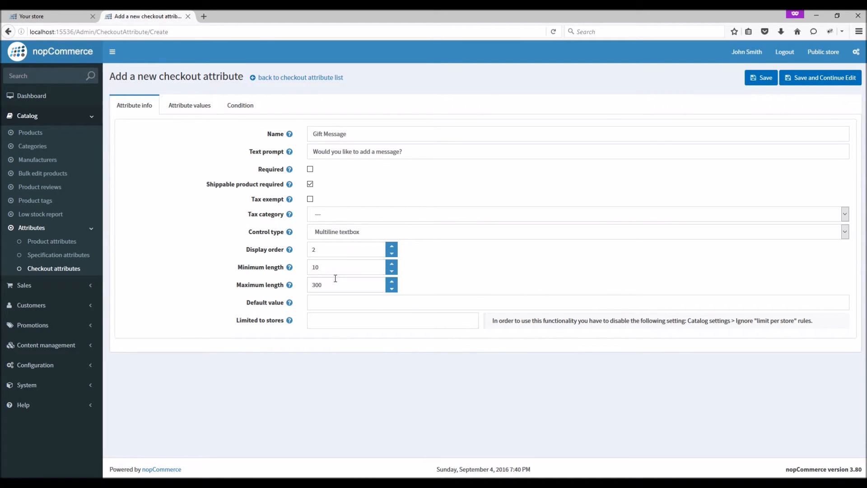
left_click(553, 303)
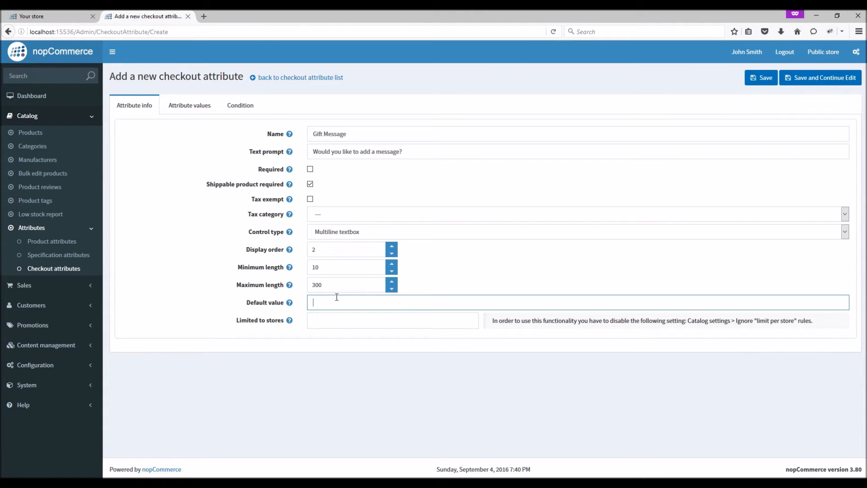
type("Enter your  message here")
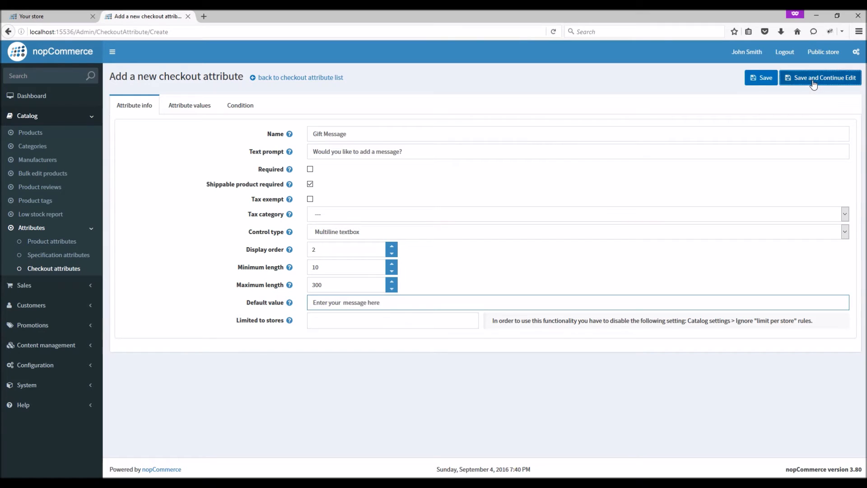
left_click(821, 77)
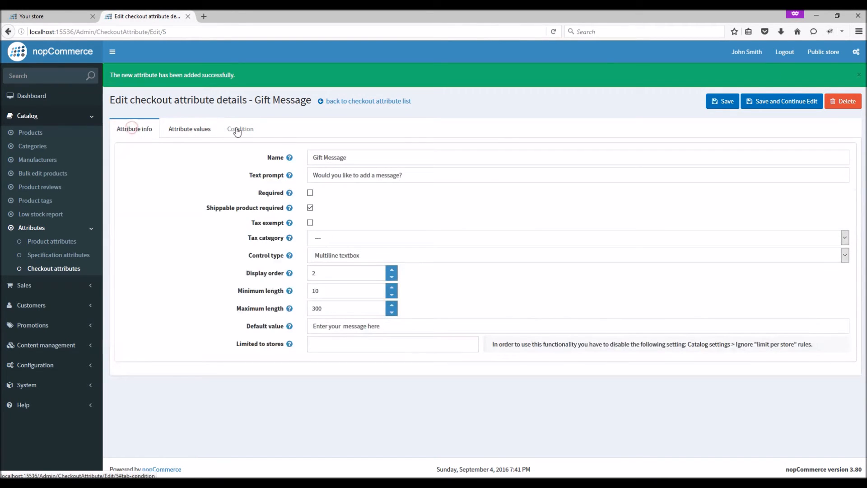
Condition Gift Message on gift-wrapping = Yes, save, and switch to the store tab
left_click(240, 129)
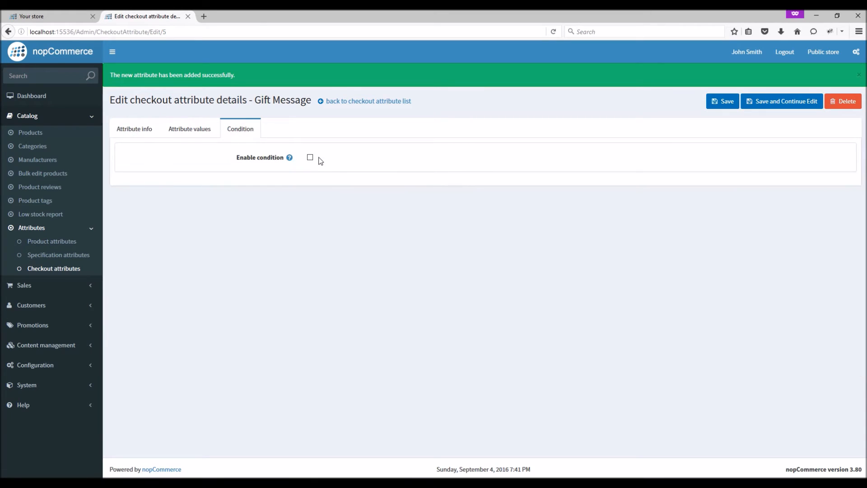
left_click(310, 157)
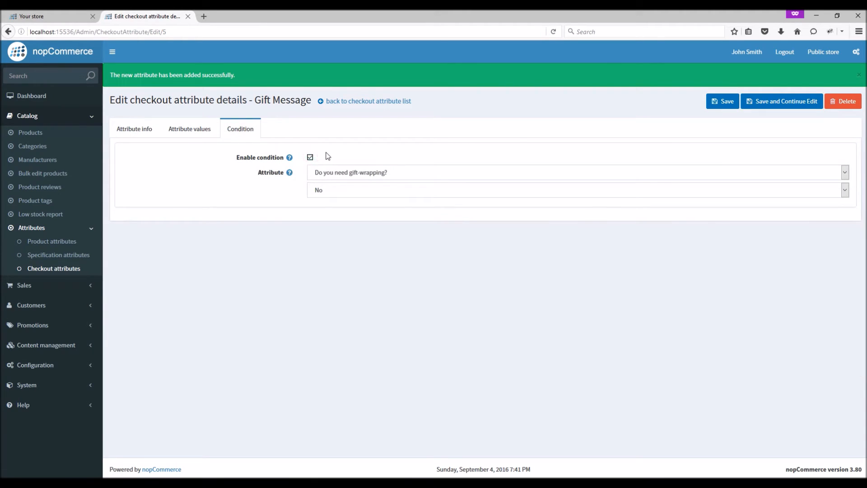
mouse_move(423, 177)
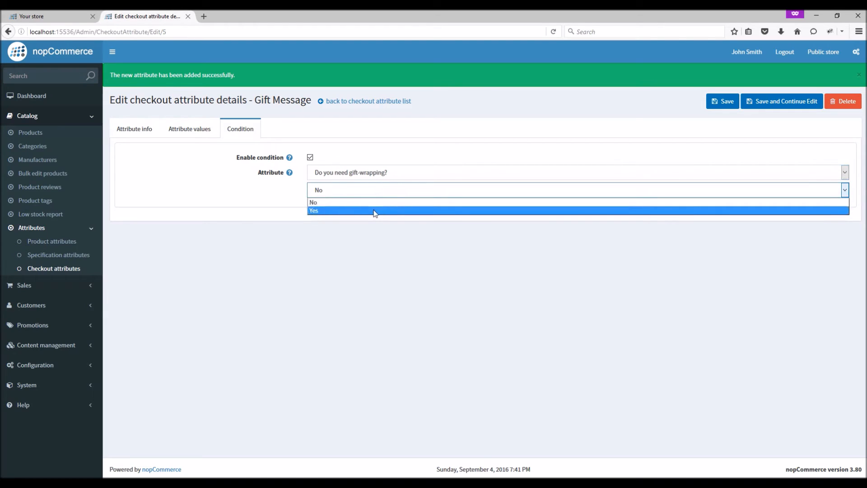
mouse_move(372, 202)
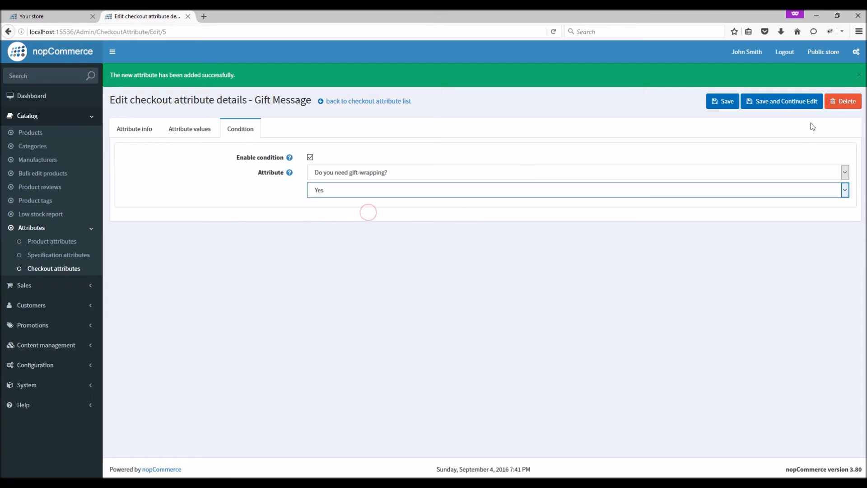
left_click(782, 101)
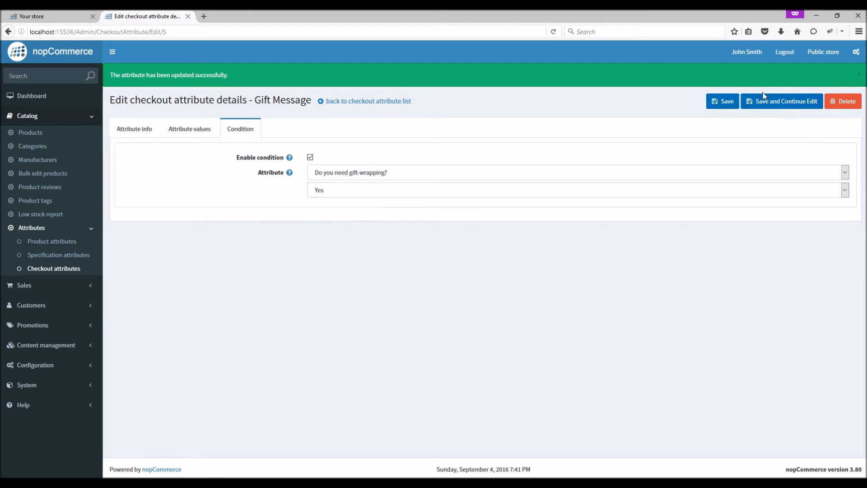
mouse_move(659, 232)
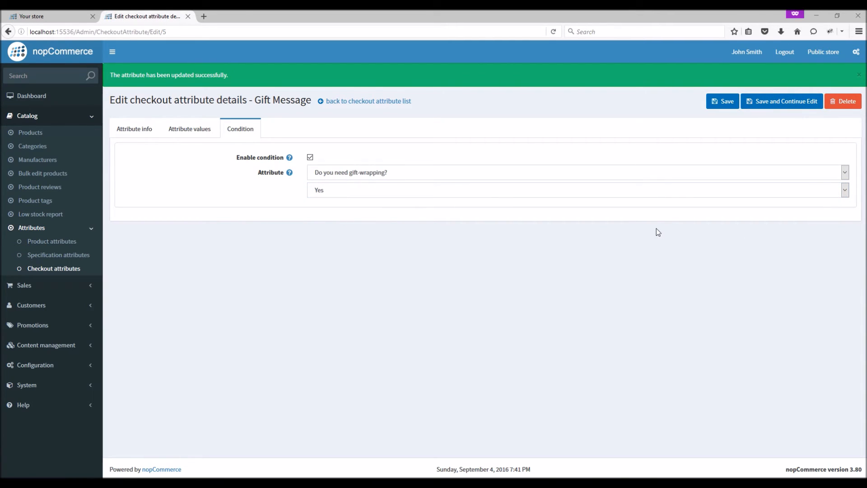
left_click(42, 16)
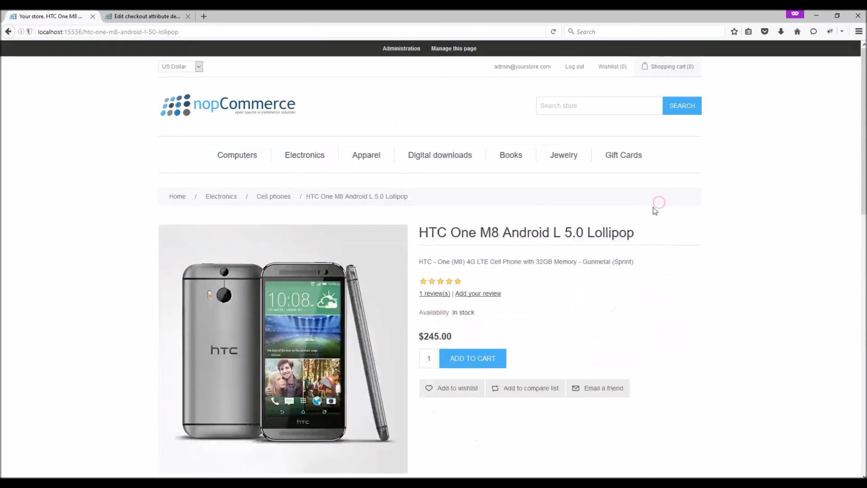
Add the HTC One M8 phone to the cart and go to the shopping cart
left_click(472, 358)
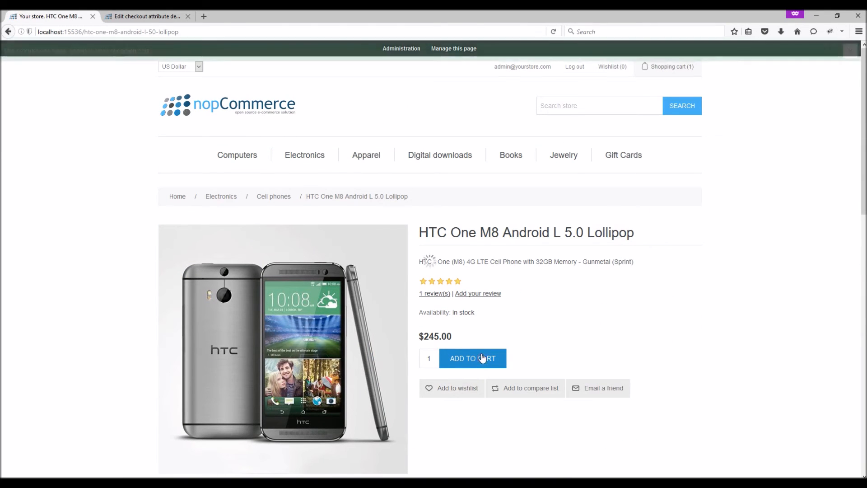
left_click(472, 357)
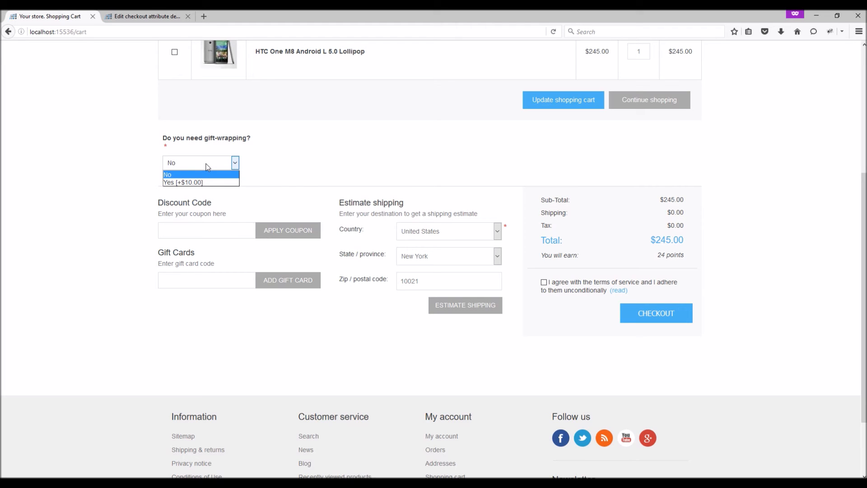
mouse_move(207, 169)
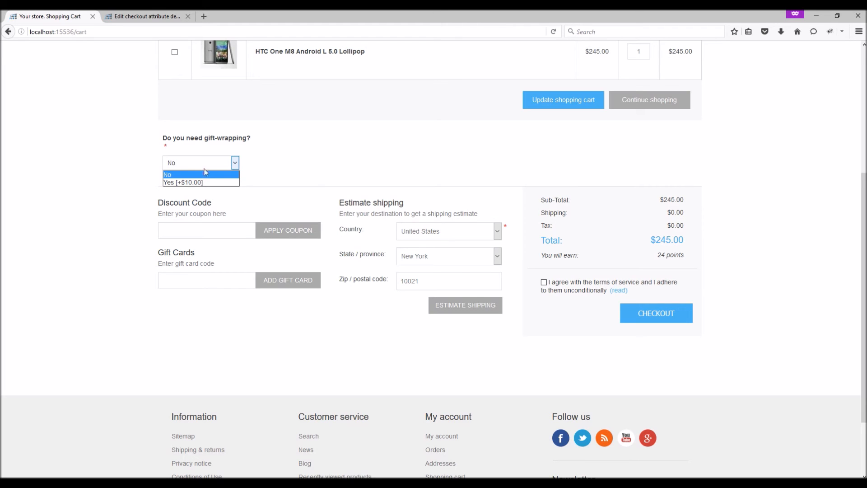
Switch gift-wrapping Yes, No, then Yes, watching the message box appear and disappear
left_click(201, 183)
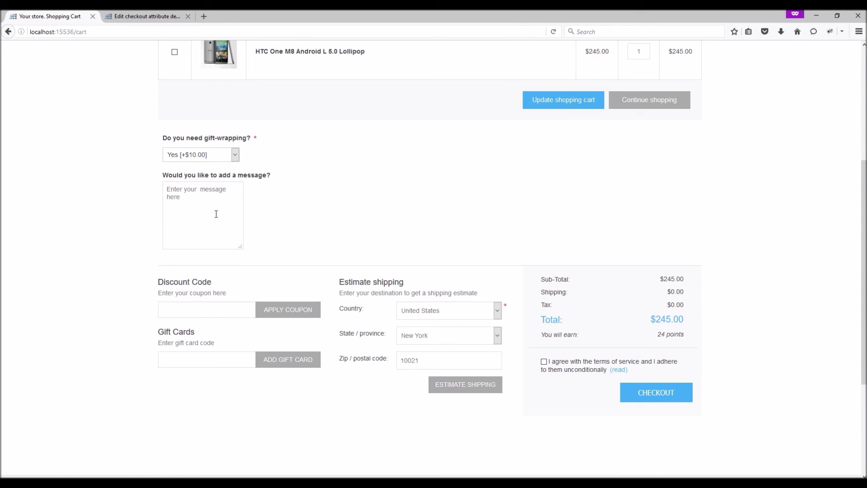
mouse_move(214, 244)
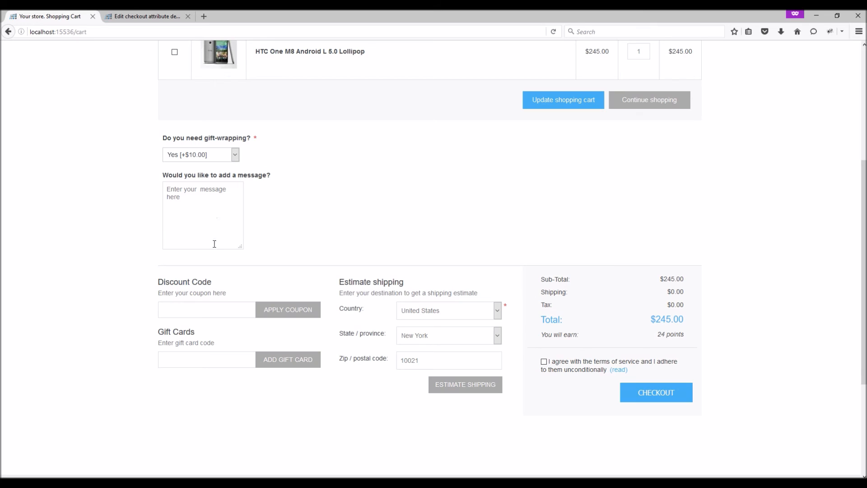
left_click(203, 215)
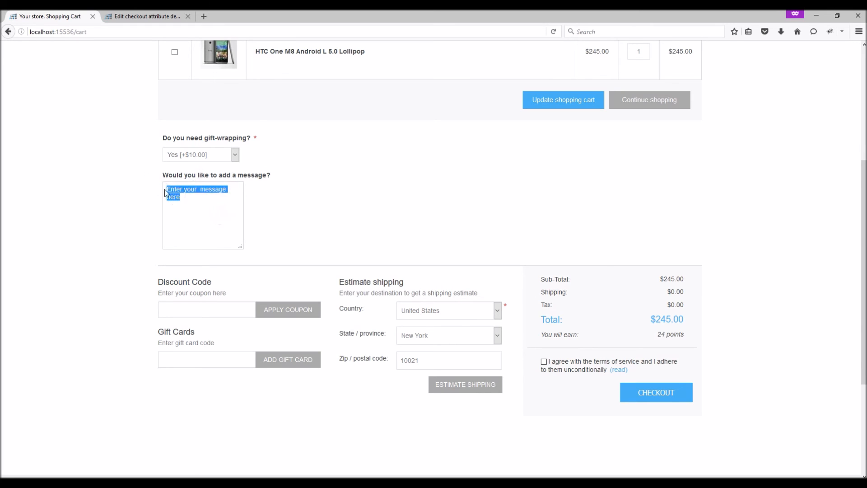
left_click(200, 155)
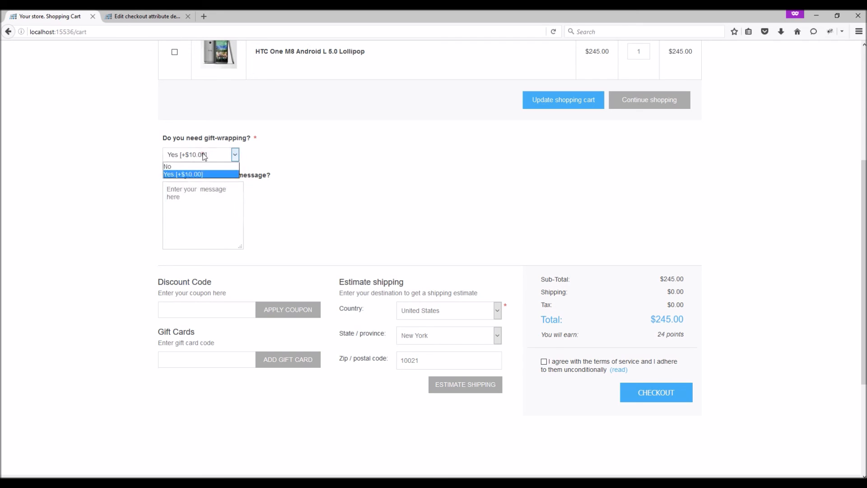
left_click(184, 166)
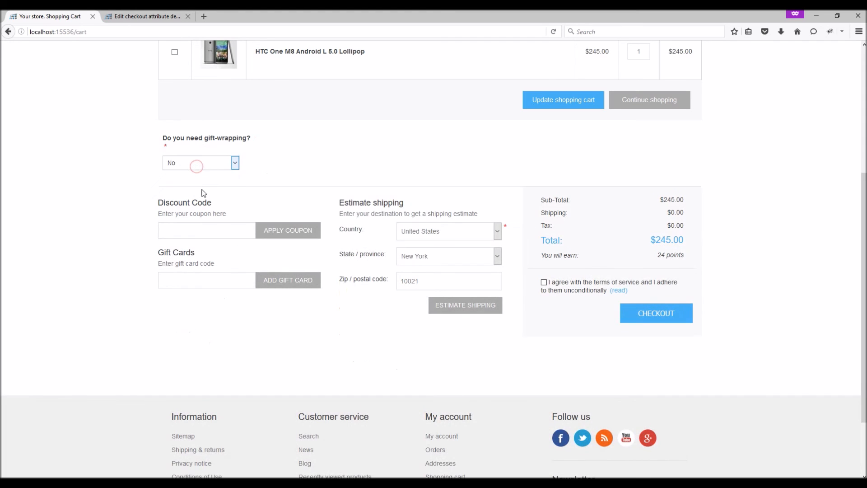
left_click(200, 162)
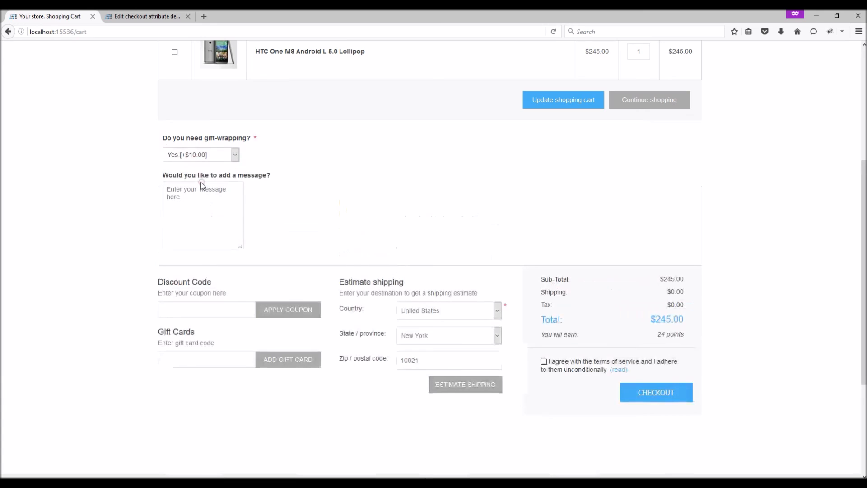
left_click(203, 215)
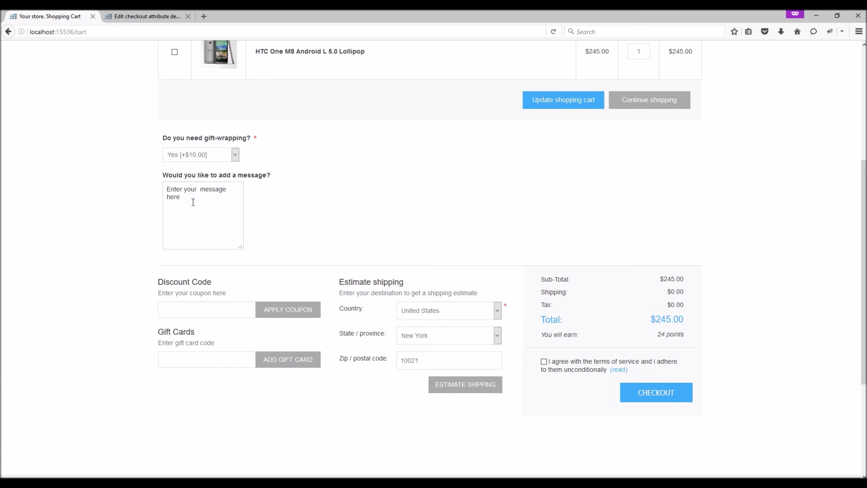